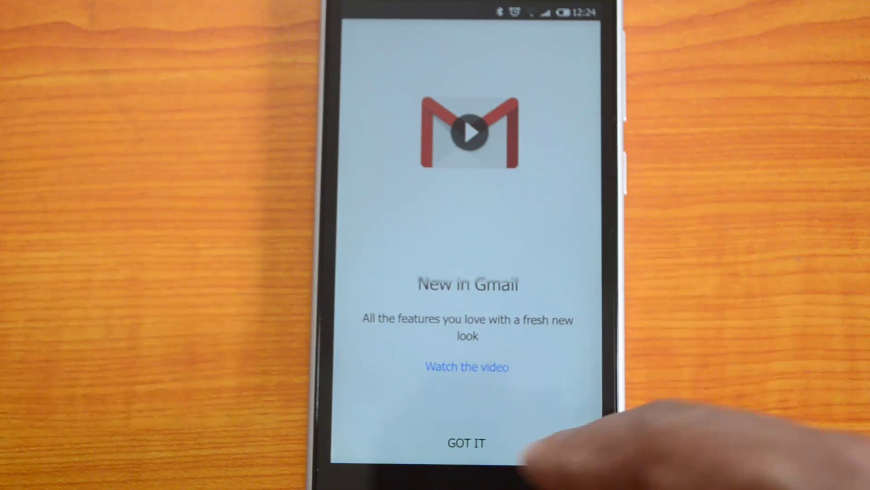
# - Dismiss the 'New in Gmail' welcome with GOT IT to reach the account setup page
pyautogui.click(466, 442)
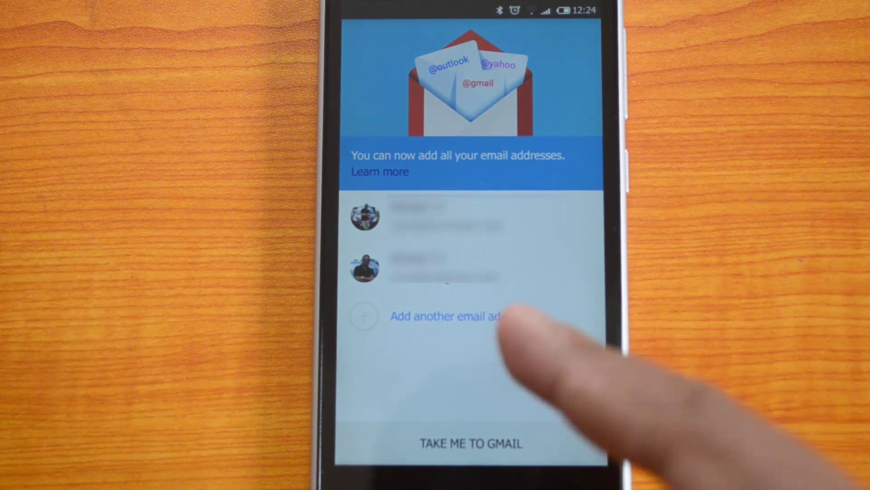
# - Continue with TAKE ME TO GMAIL into the Primary inbox with Social and Promotions rows
pyautogui.click(444, 317)
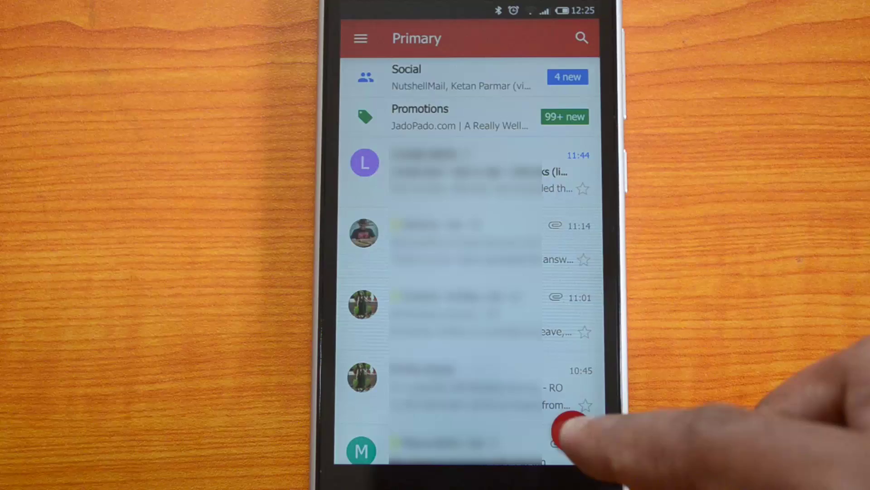
# - Show the navigation drawer with Primary, Promotions and labels like Starred, Sent, Drafts
pyautogui.click(566, 428)
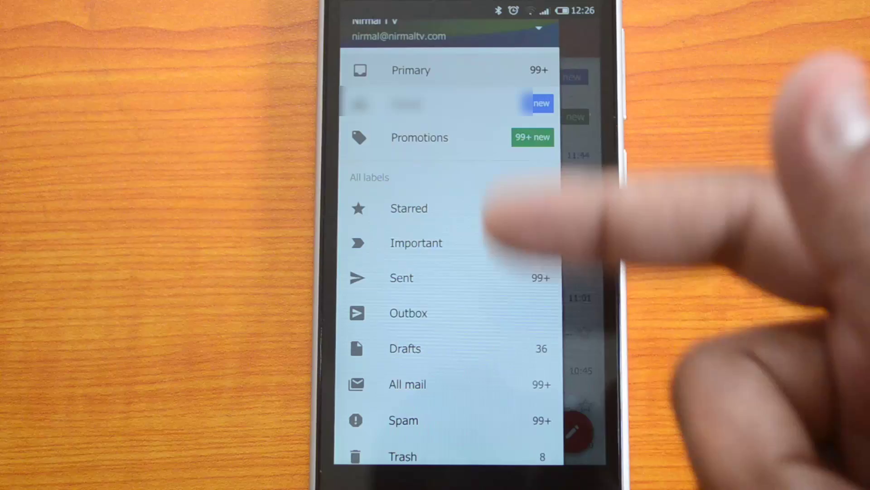
# - Scroll the drawer and close it to return to the Primary inbox
pyautogui.scroll(-3)
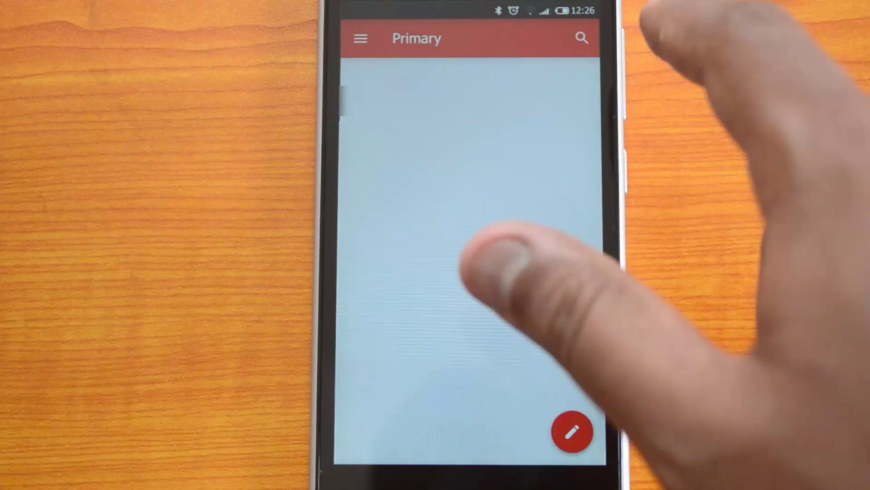
pyautogui.click(361, 37)
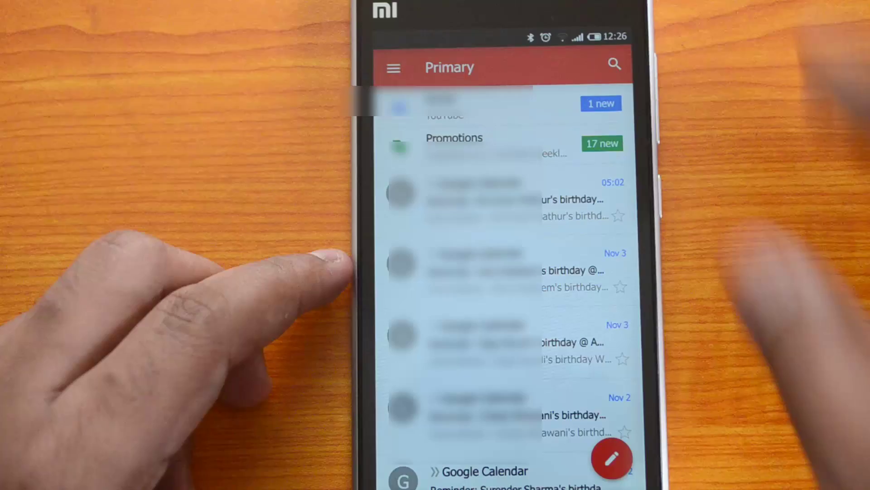
# - Start Add account from the drawer, reaching the Google / Personal (IMAP/POP) choice
pyautogui.click(392, 68)
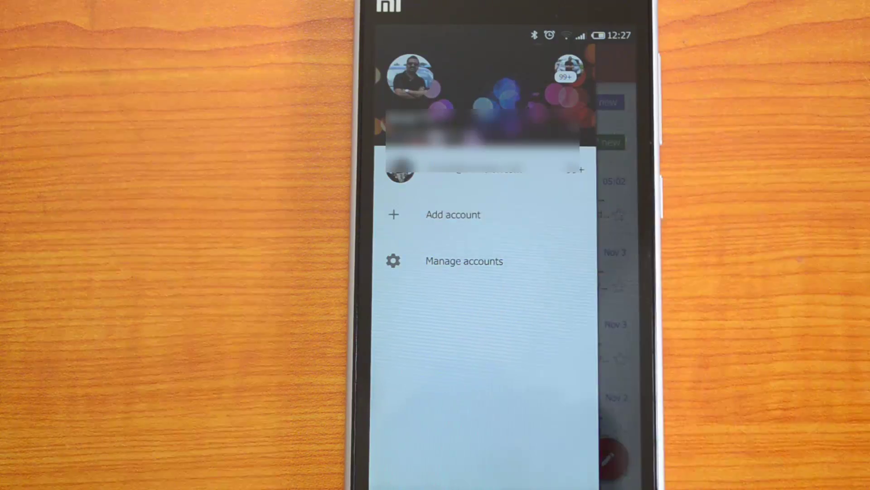
pyautogui.click(454, 214)
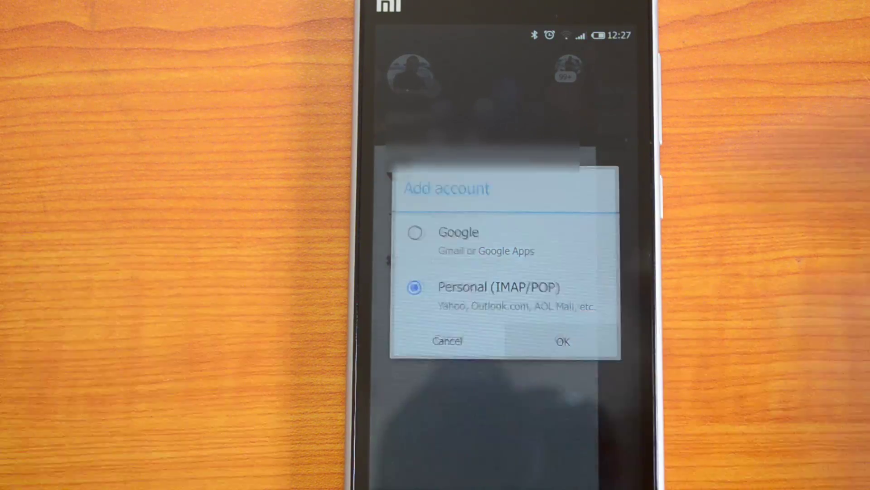
# - Confirm Personal (IMAP/POP) and proceed with the email address to the password Sign in page
pyautogui.click(563, 341)
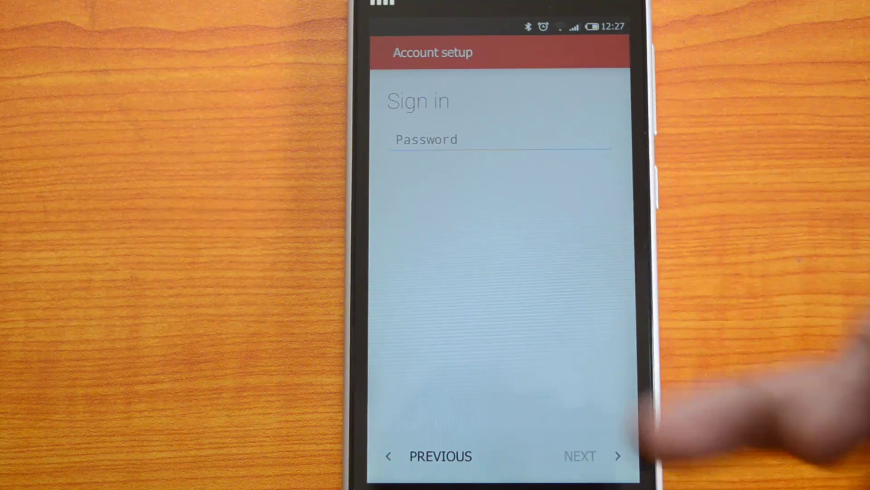
# - Return to the email step, continue with the entered address through sign-in to Account options
pyautogui.click(581, 456)
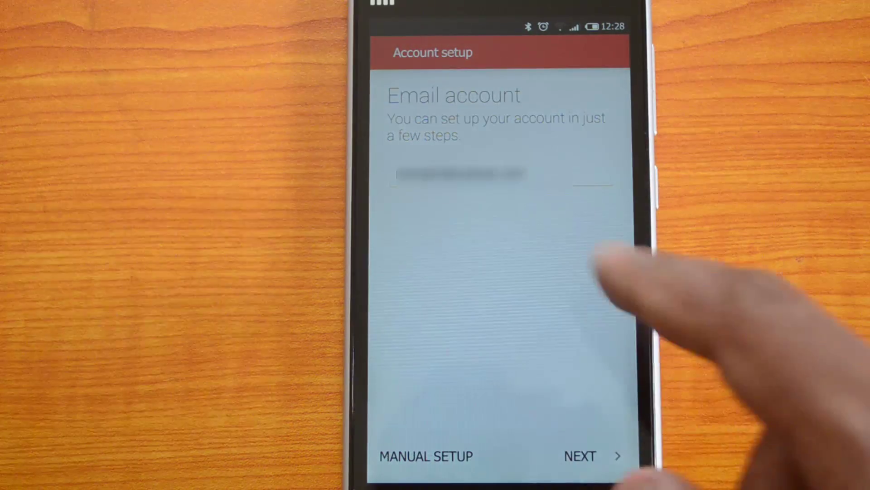
pyautogui.click(582, 455)
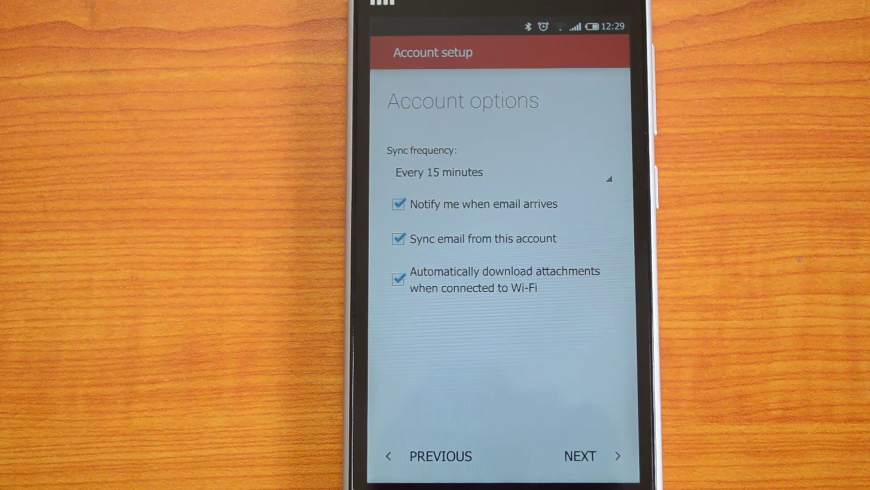
# - Accept the 15-minute sync defaults, finish setup and start editing the sender name field
pyautogui.click(495, 173)
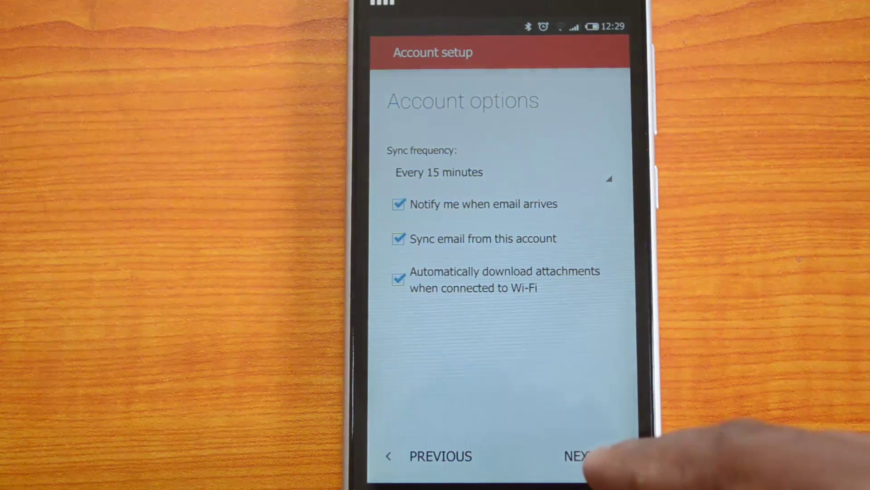
pyautogui.click(586, 455)
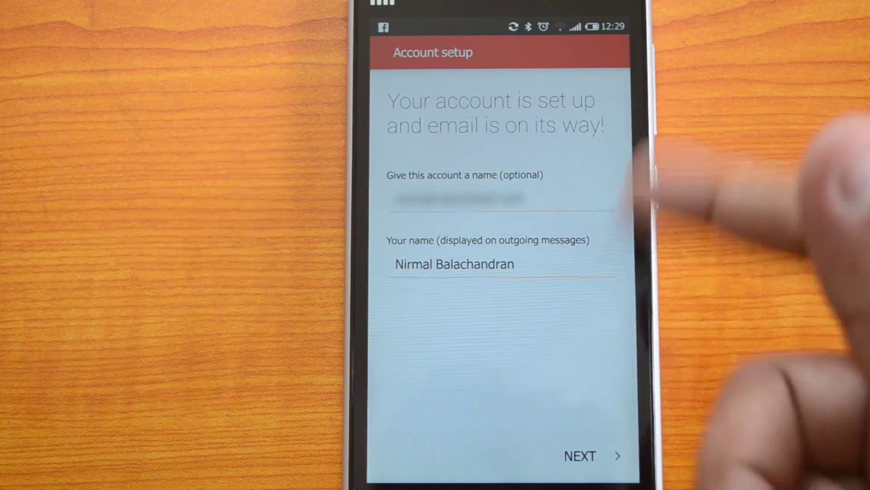
pyautogui.click(453, 264)
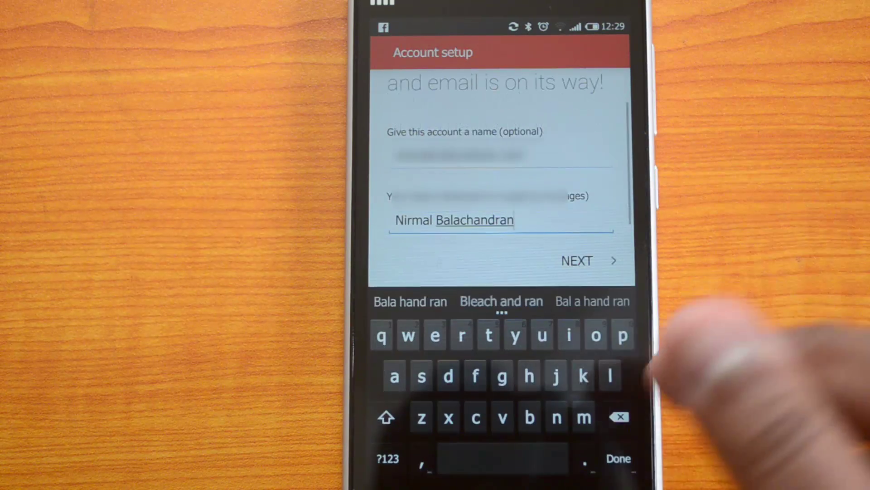